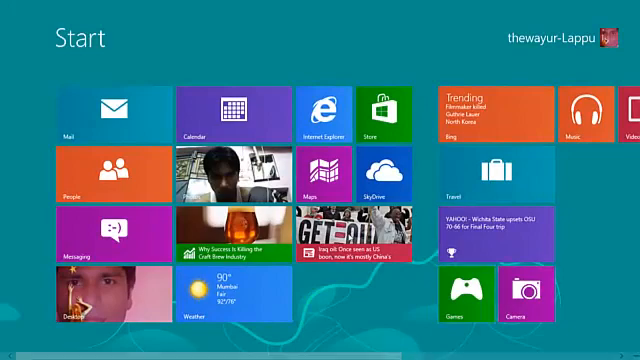
pyautogui.hscroll(3)
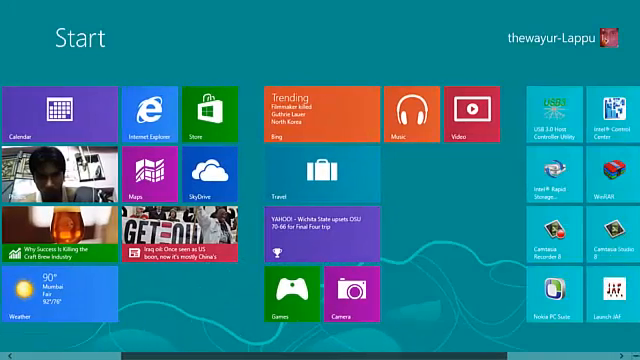
pyautogui.hscroll(-3)
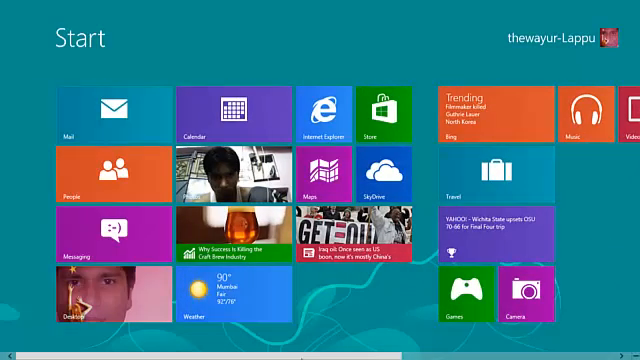